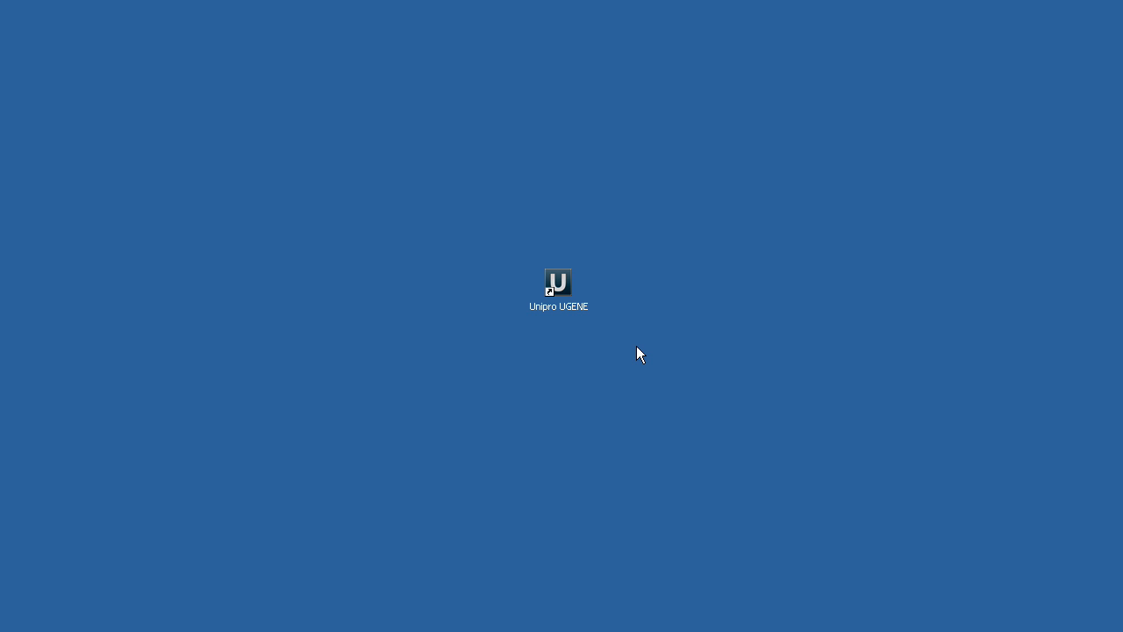
{"action": "mouse_move", "coordinate": [565, 294]}
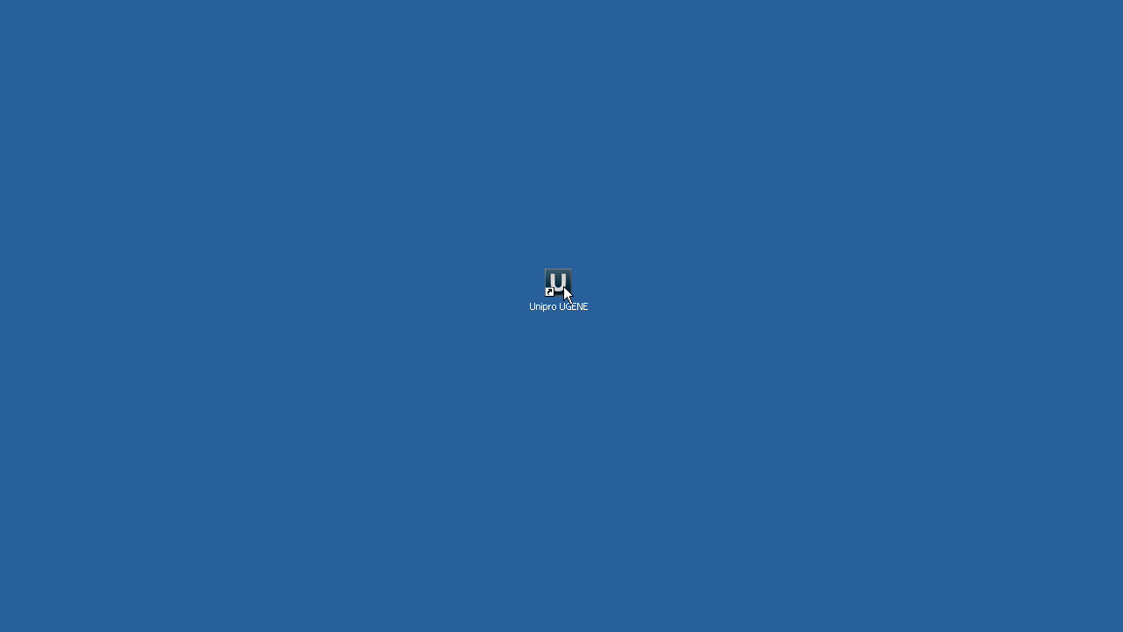
- Launch UGENE from the desktop and pick sars.gb in the samples folder
{"action": "double_click", "coordinate": [558, 283]}
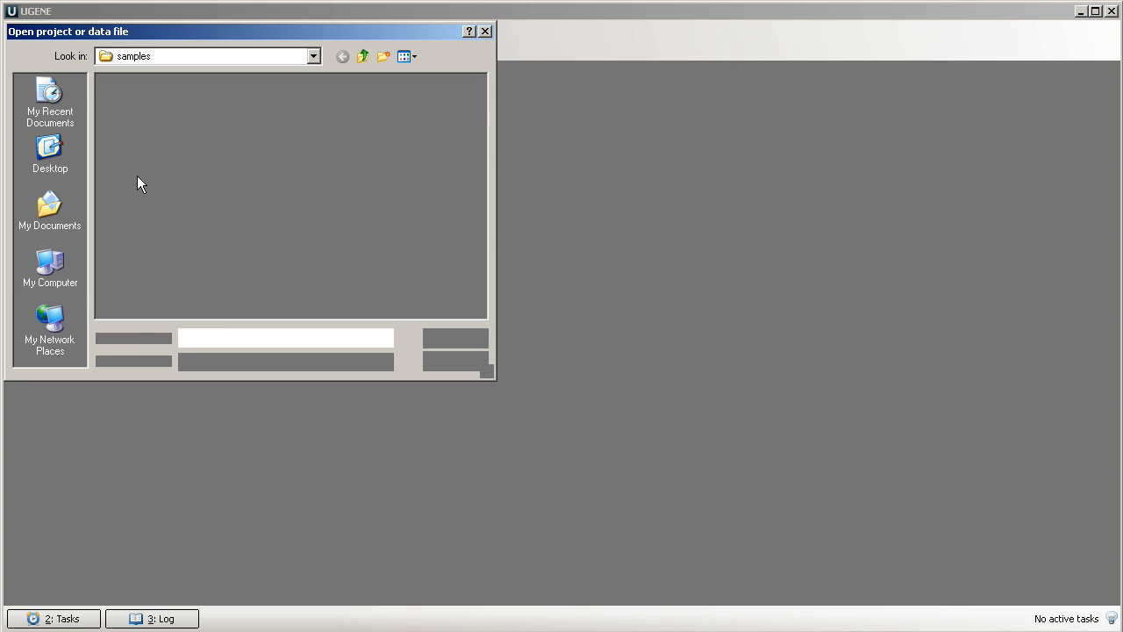
{"action": "left_click", "coordinate": [126, 231]}
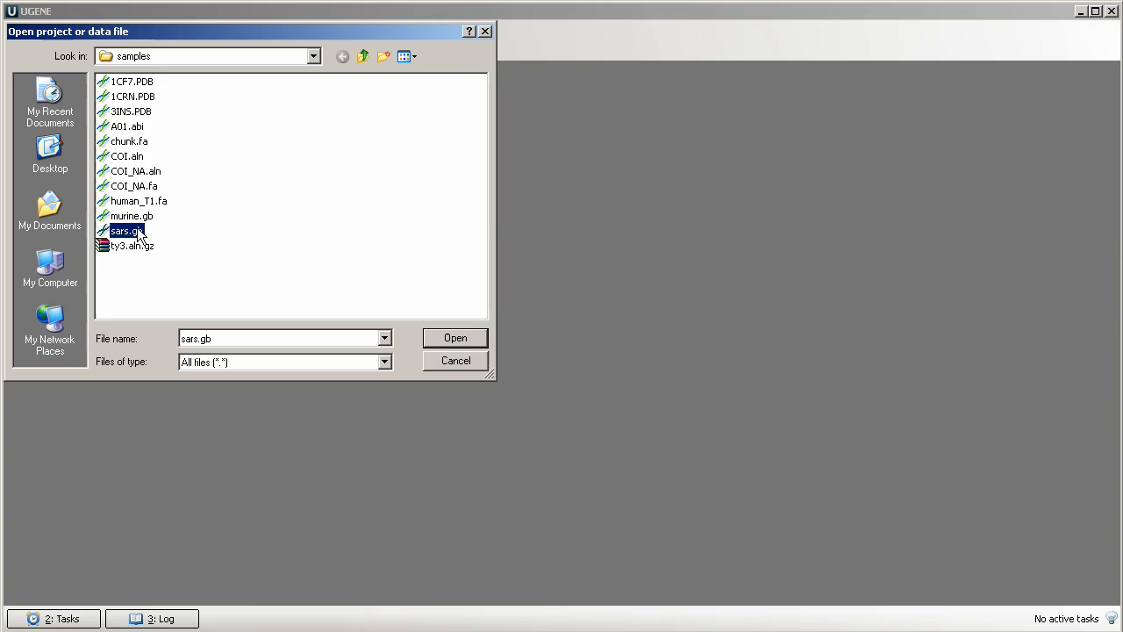
- Load sars.gb and select its NC_004718 sequence object in the Project panel
{"action": "left_click", "coordinate": [455, 337]}
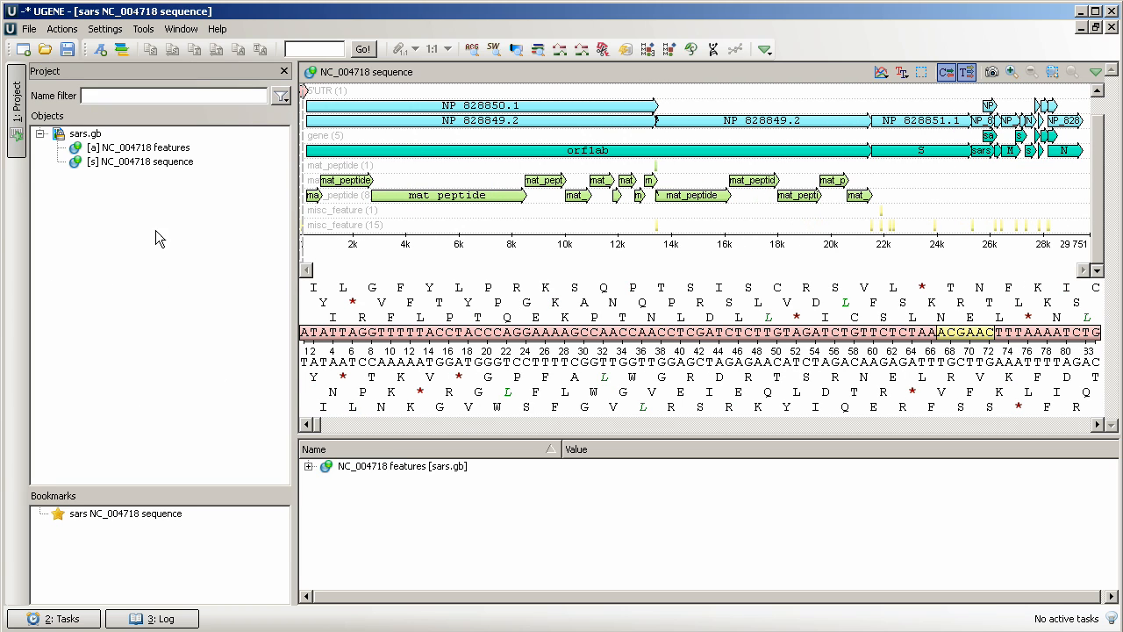
{"action": "left_click", "coordinate": [84, 133]}
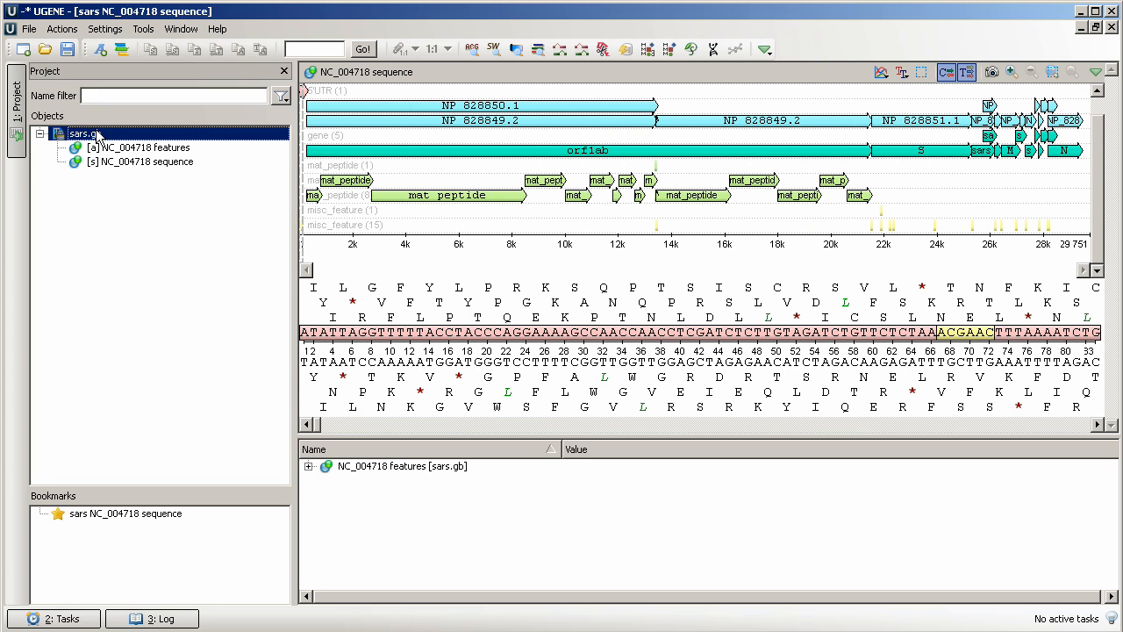
{"action": "left_click", "coordinate": [144, 161]}
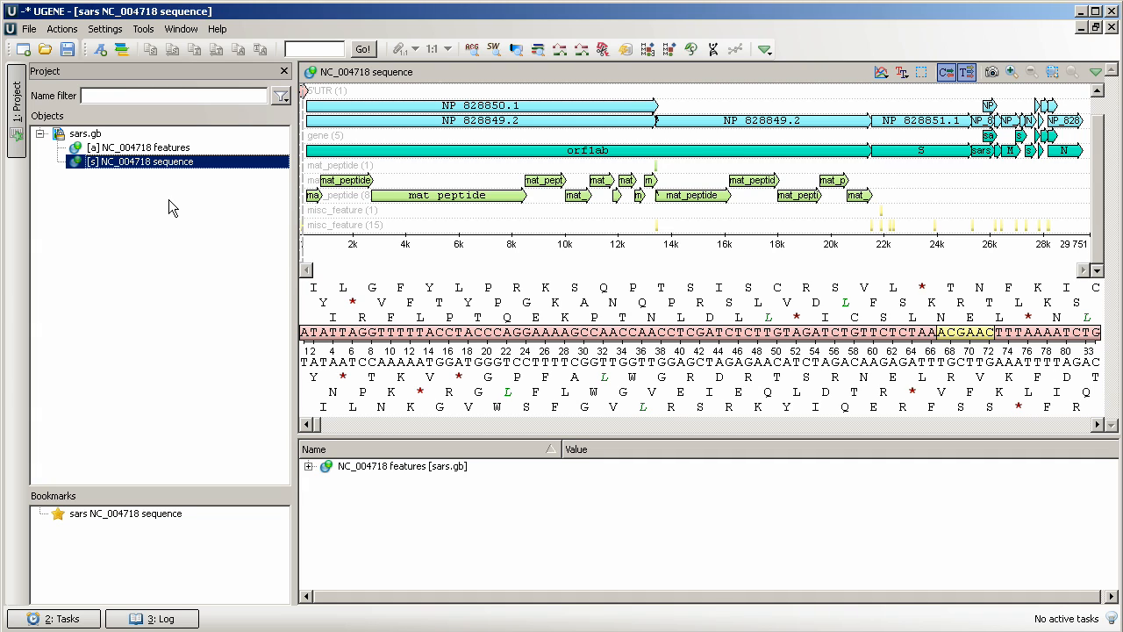
{"action": "mouse_move", "coordinate": [652, 442]}
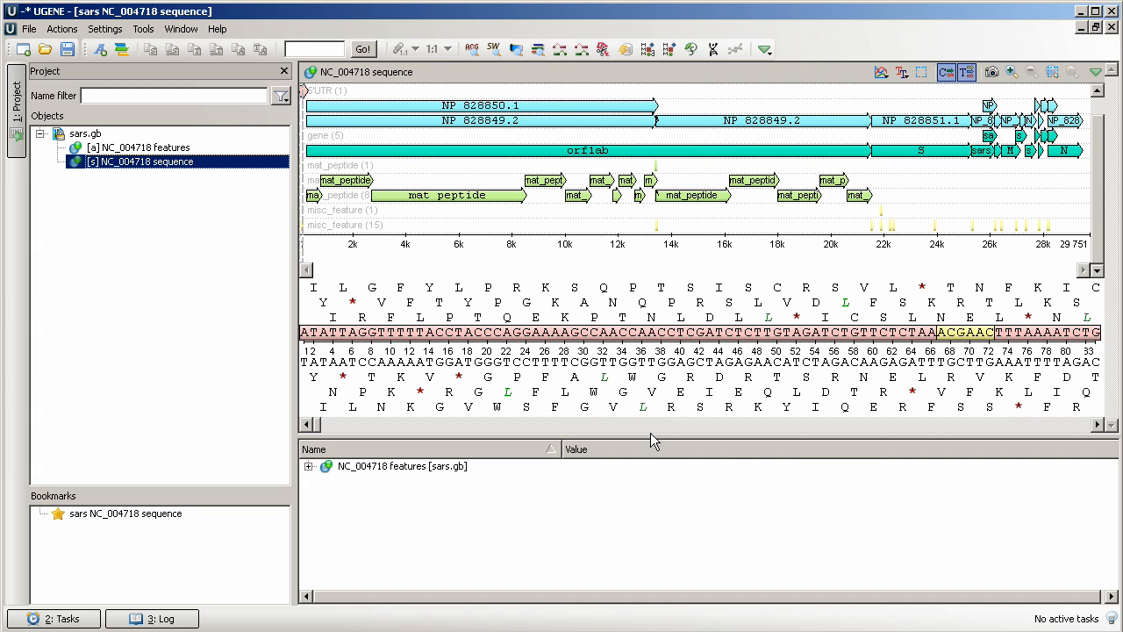
{"action": "mouse_move", "coordinate": [315, 426]}
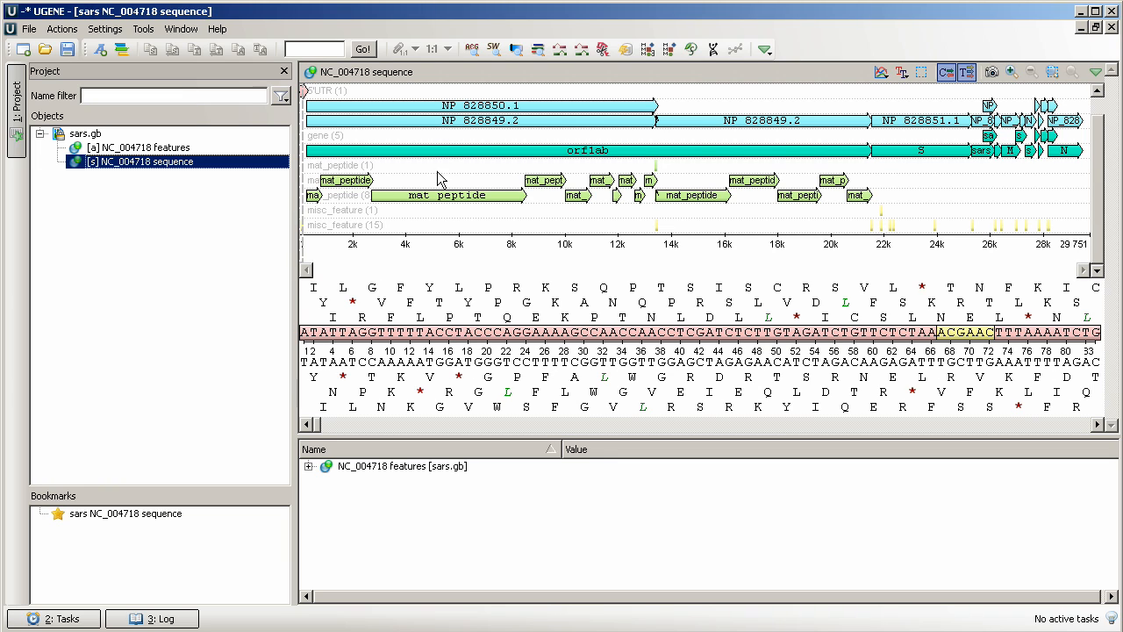
{"action": "mouse_move", "coordinate": [442, 147]}
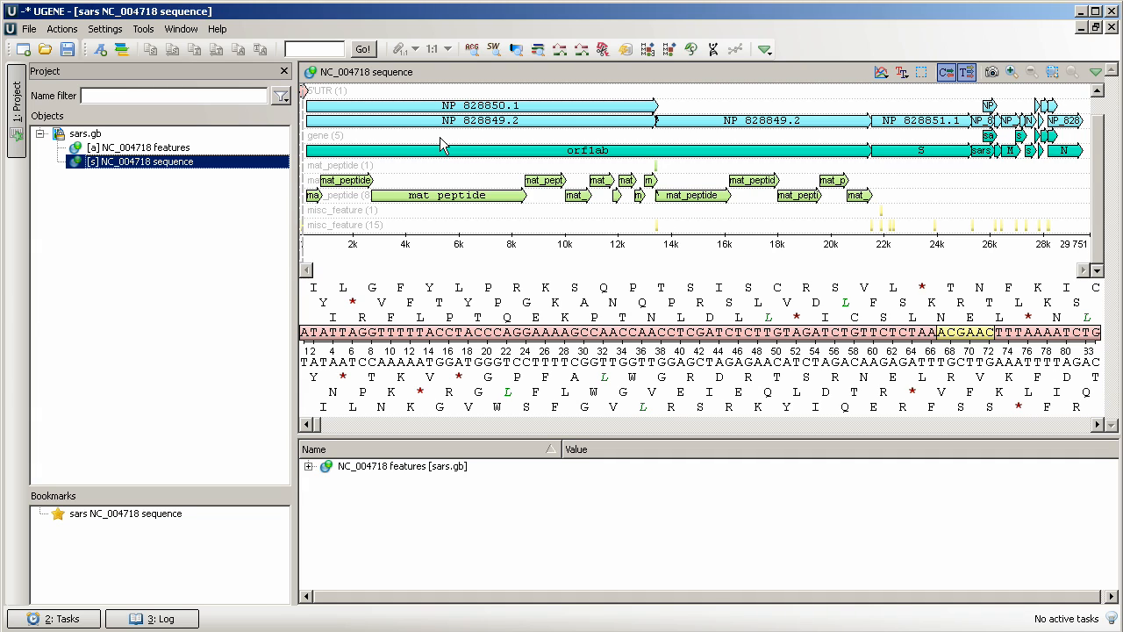
{"action": "mouse_move", "coordinate": [516, 105]}
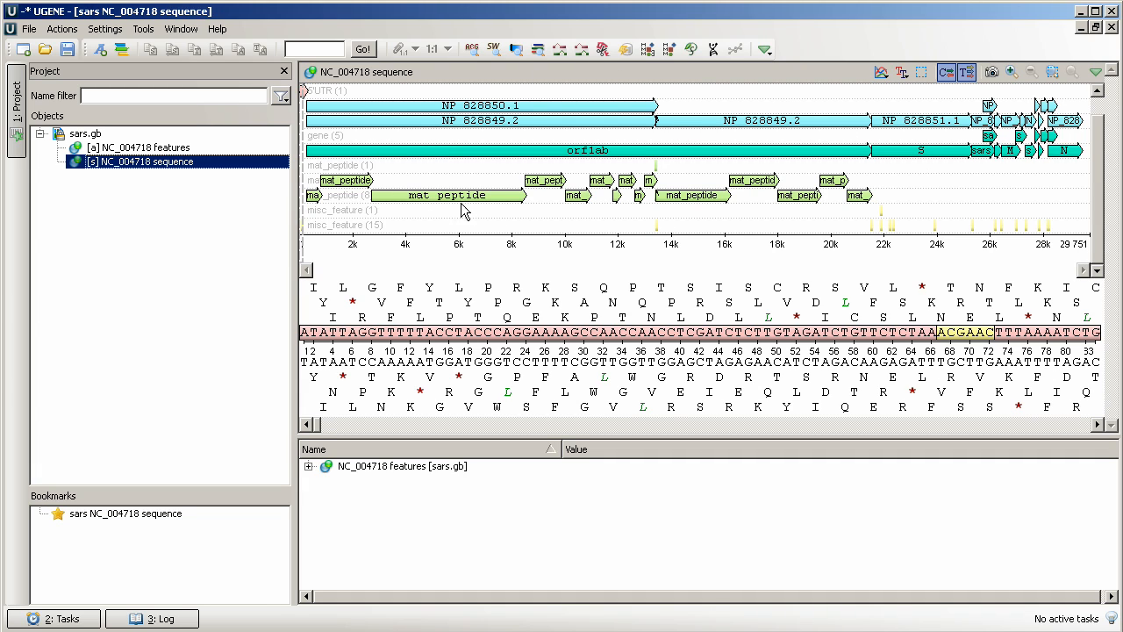
{"action": "mouse_move", "coordinate": [849, 274]}
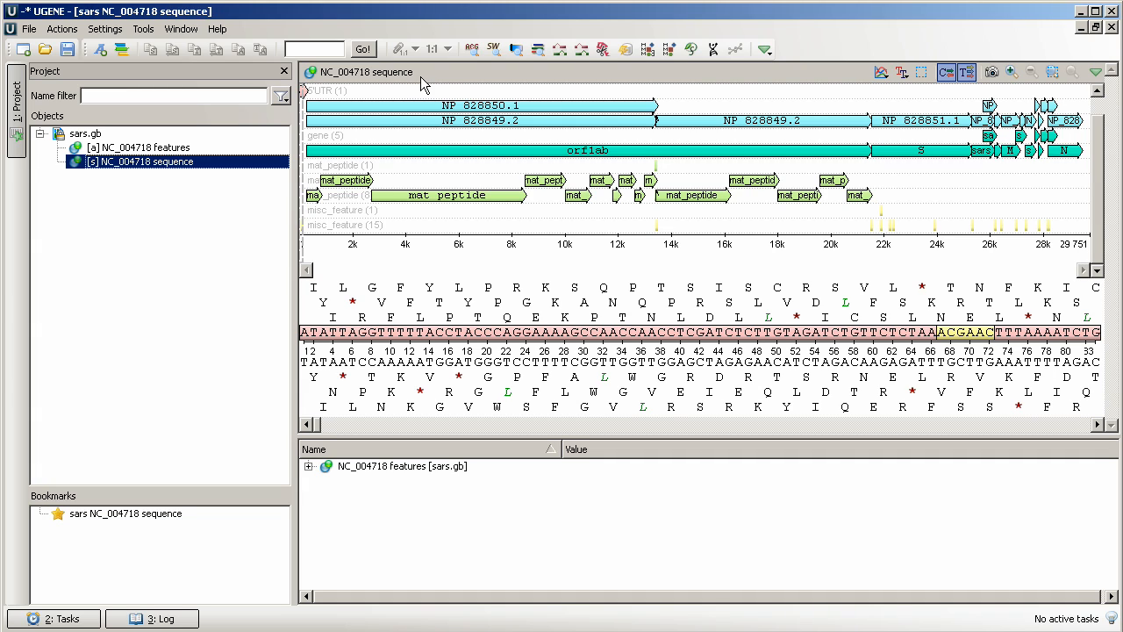
{"action": "mouse_move", "coordinate": [685, 98]}
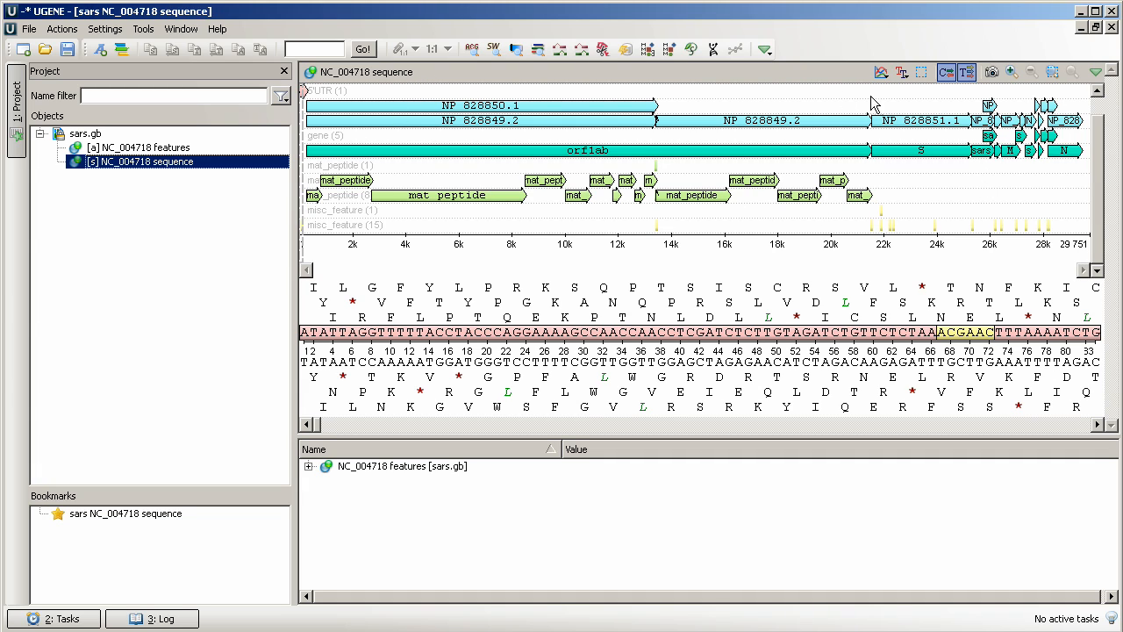
{"action": "mouse_move", "coordinate": [726, 228]}
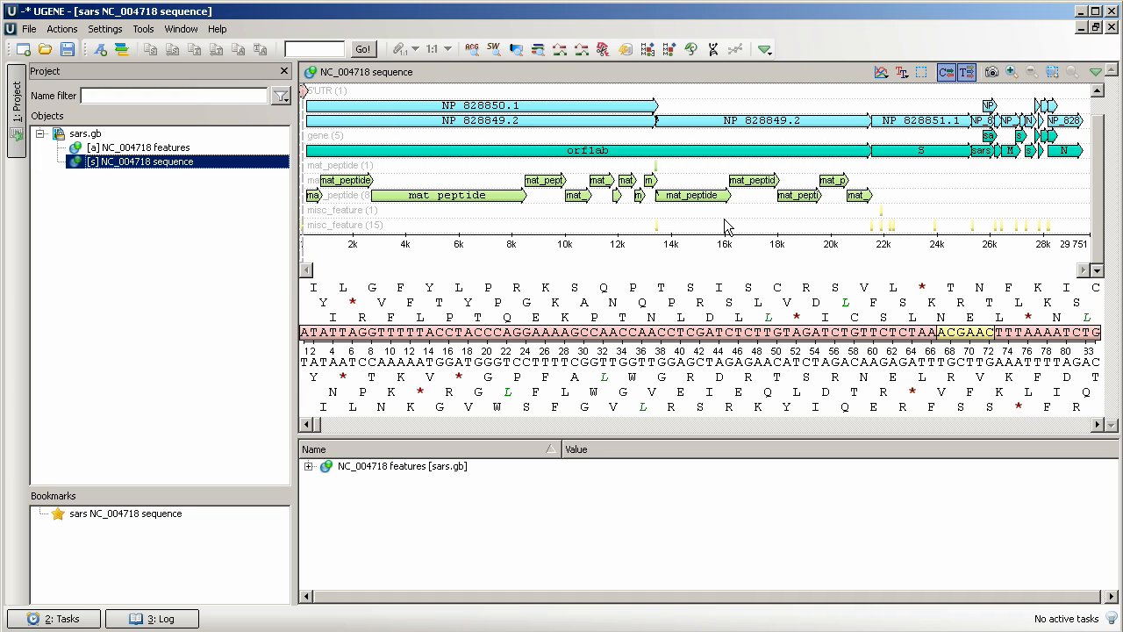
{"action": "mouse_move", "coordinate": [790, 103]}
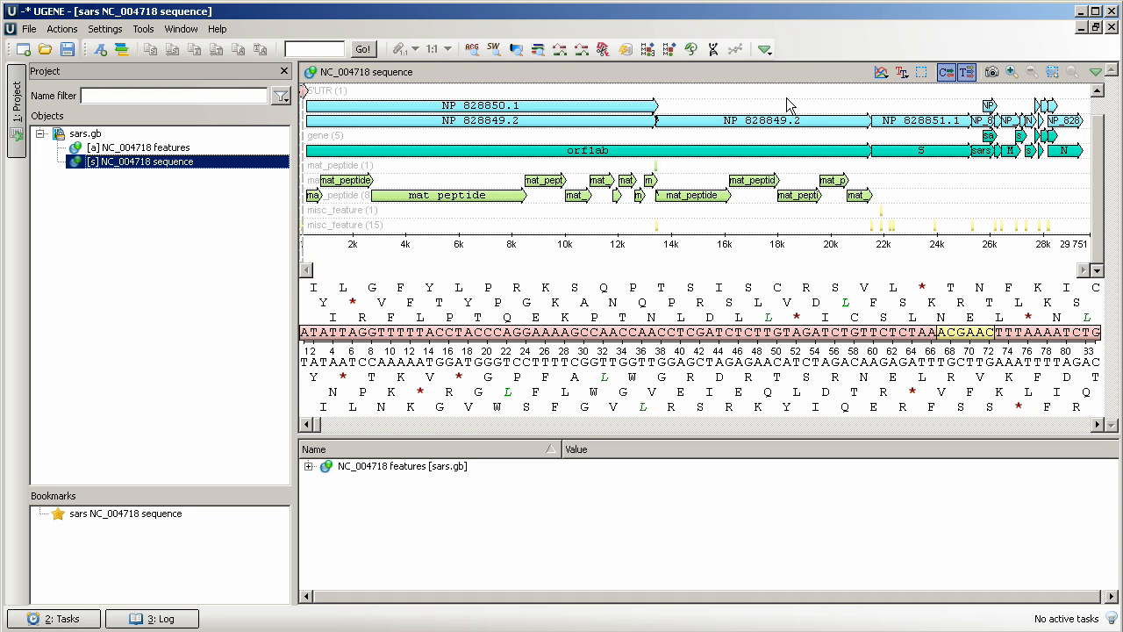
{"action": "mouse_move", "coordinate": [863, 107]}
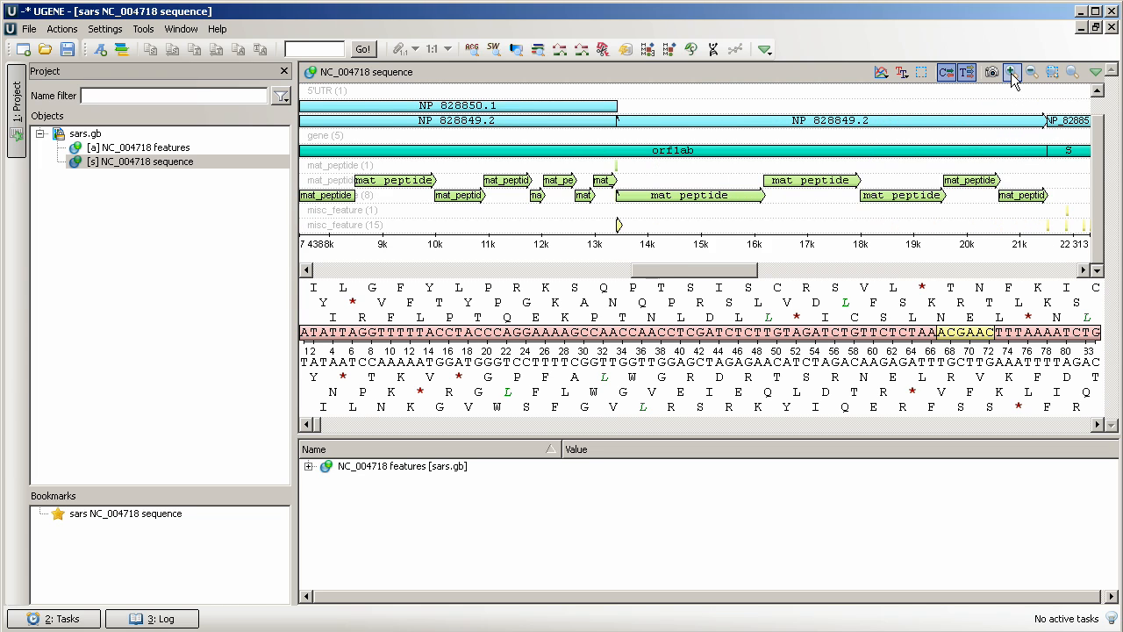
- Zoom the sequence overview into the first ~1.8 kb showing 5'UTR and mat_peptide features
{"action": "left_click", "coordinate": [1011, 72]}
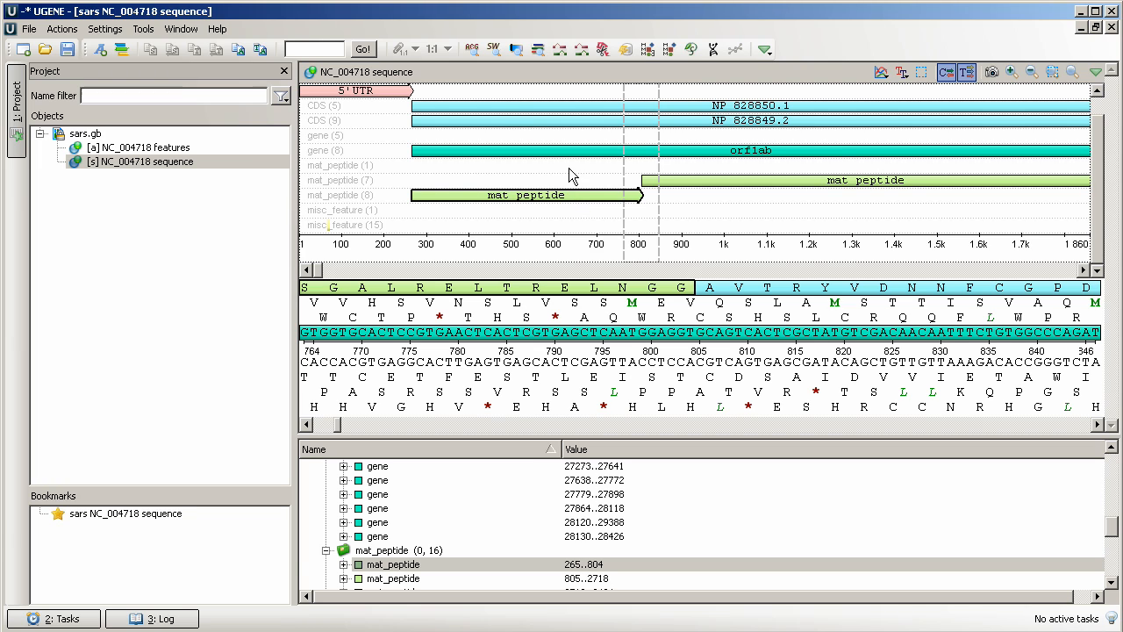
{"action": "mouse_move", "coordinate": [465, 154]}
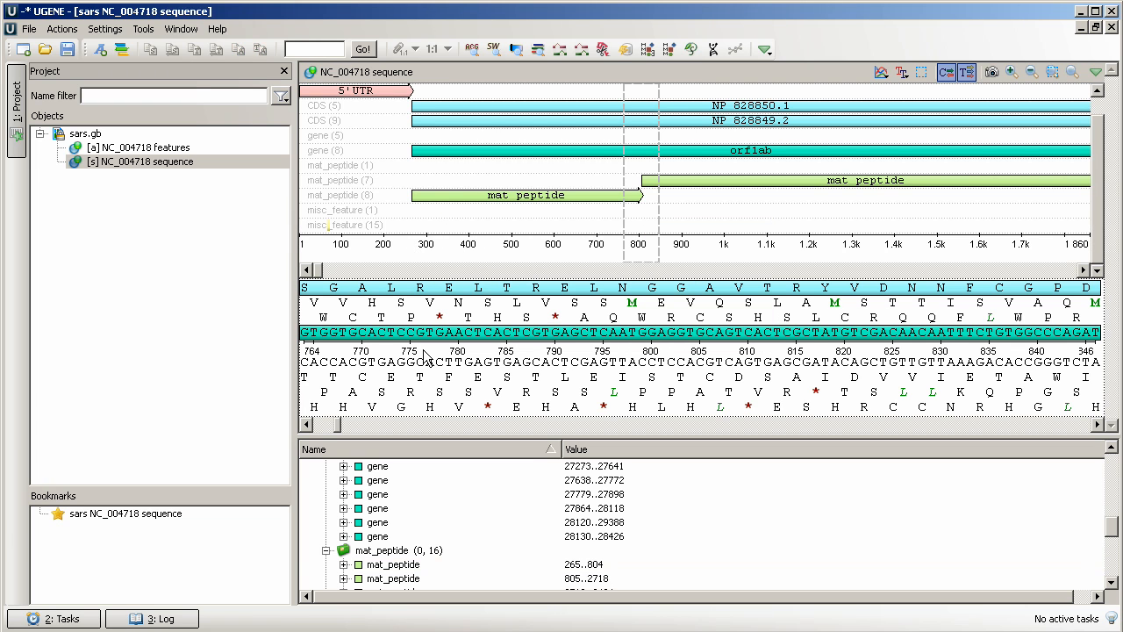
{"action": "mouse_move", "coordinate": [377, 413]}
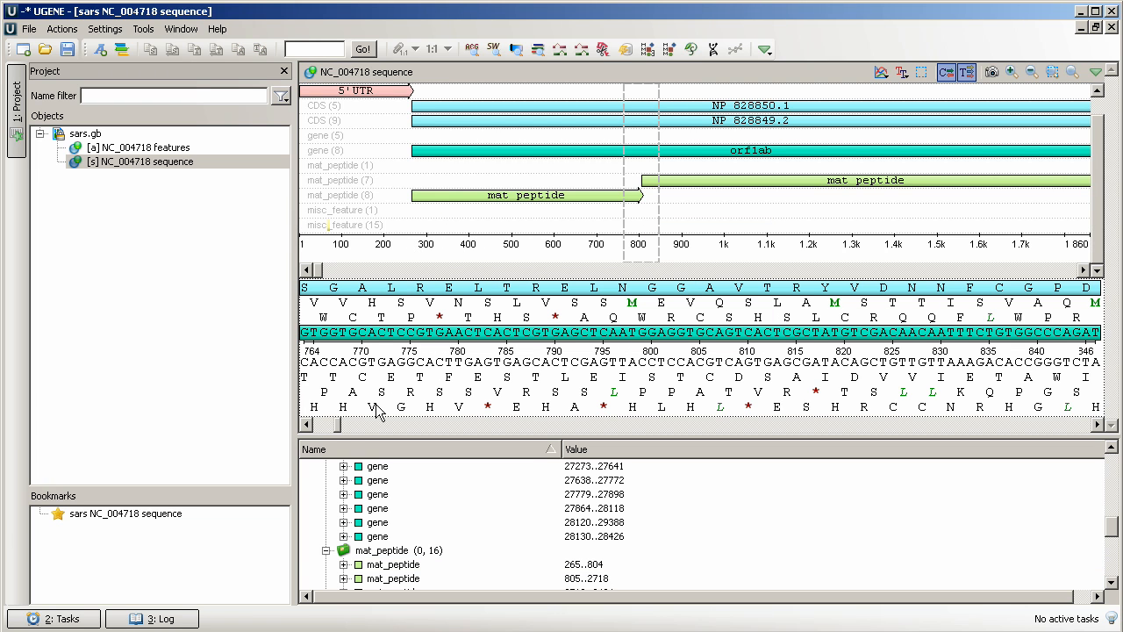
- Scroll the detailed sequence panel to bases 1557–1639 within the 805..2718 mat_peptide
{"action": "scroll", "scroll_direction": "left", "scroll_amount": 3}
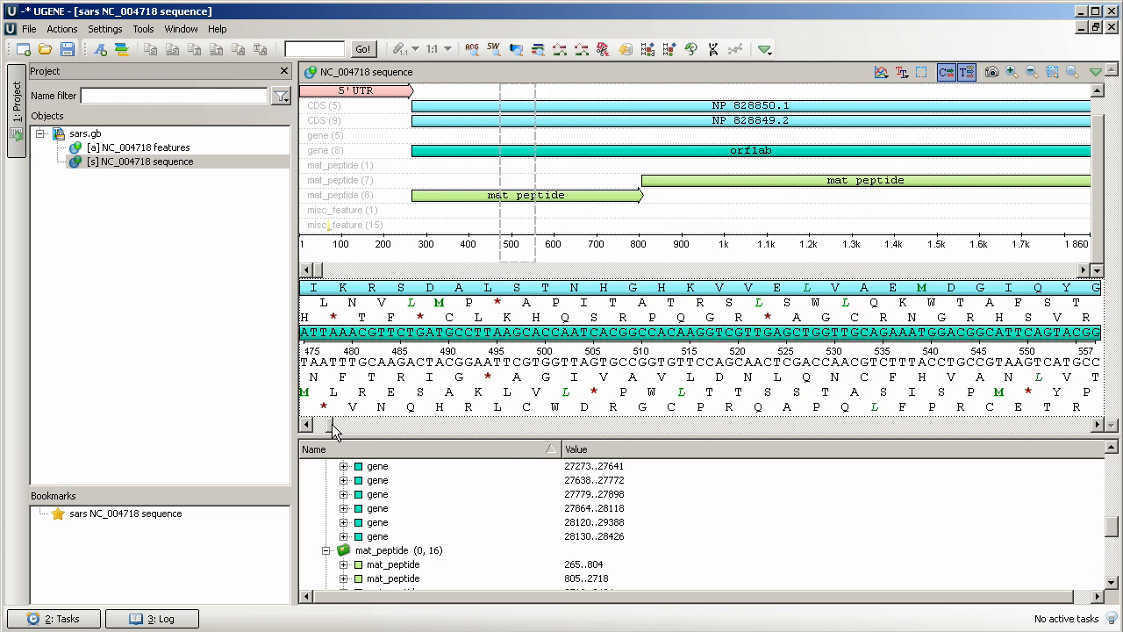
{"action": "scroll", "scroll_direction": "right", "scroll_amount": 3}
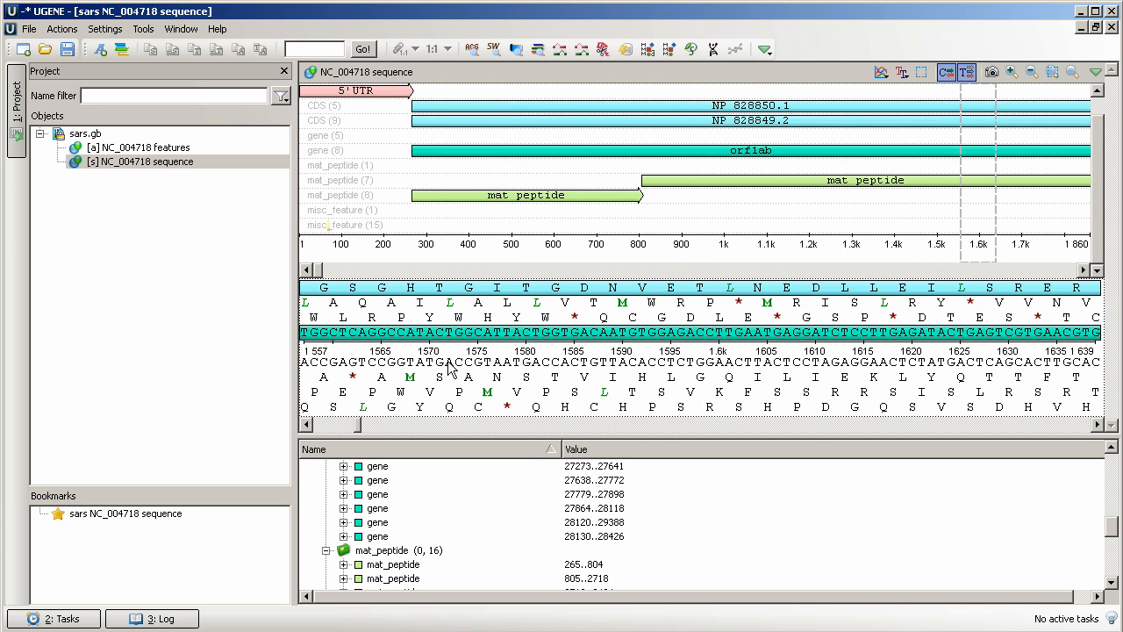
{"action": "mouse_move", "coordinate": [570, 337]}
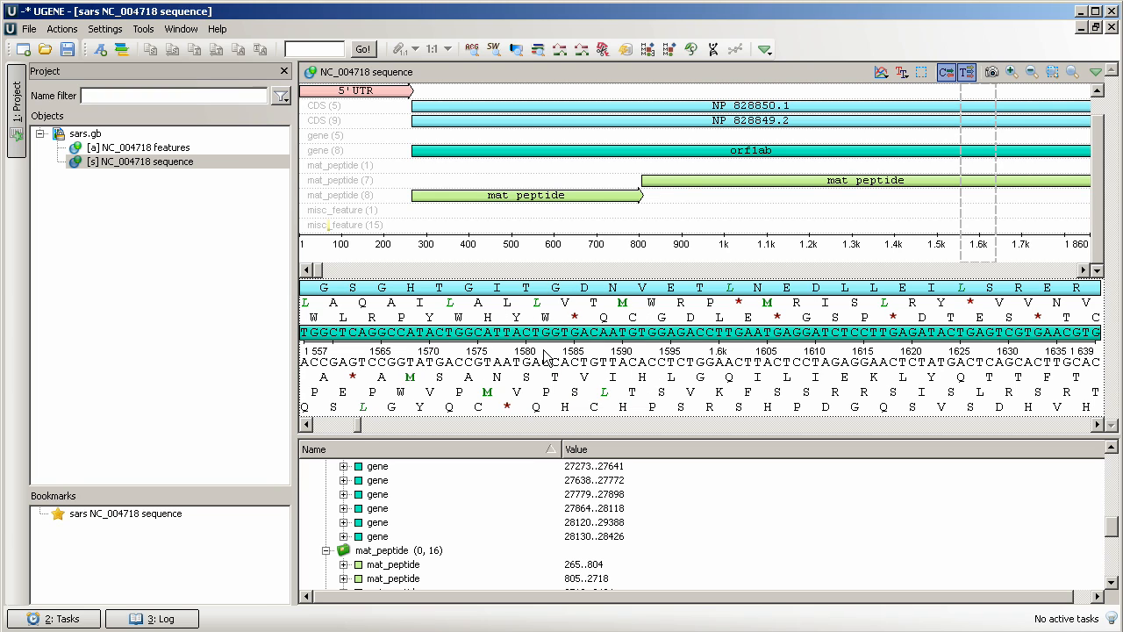
{"action": "mouse_move", "coordinate": [393, 391]}
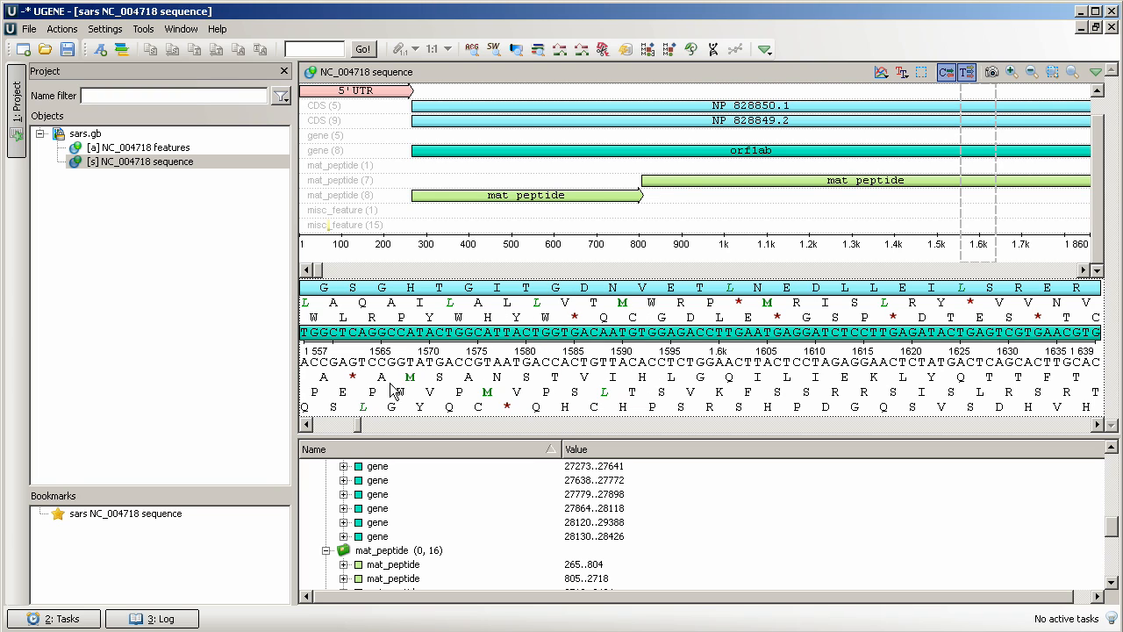
{"action": "mouse_move", "coordinate": [712, 418]}
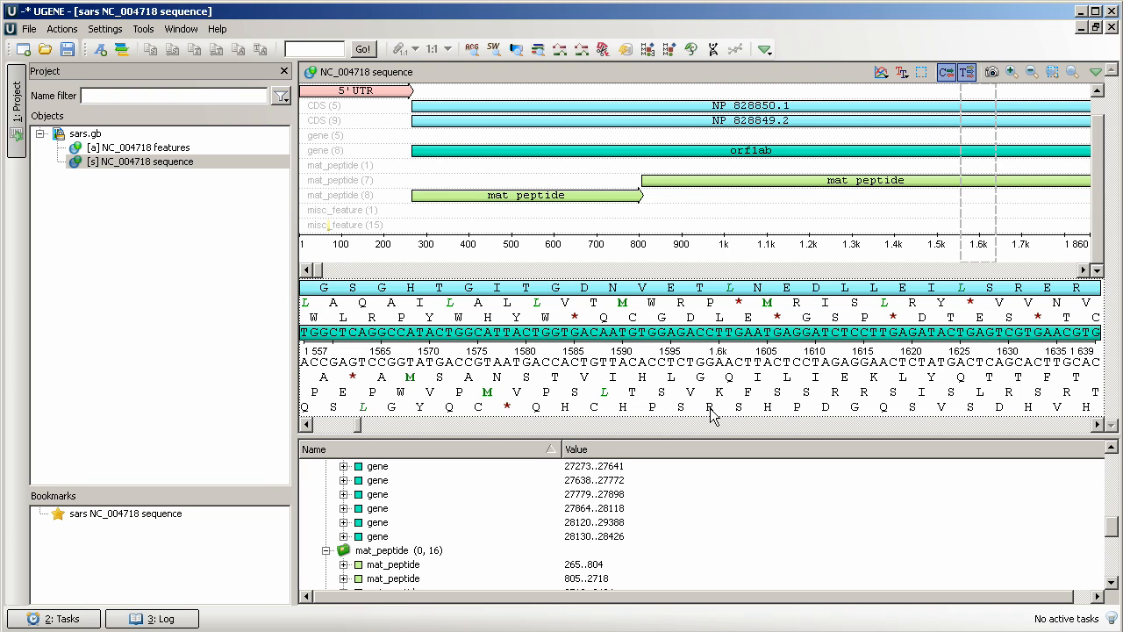
{"action": "mouse_move", "coordinate": [758, 393]}
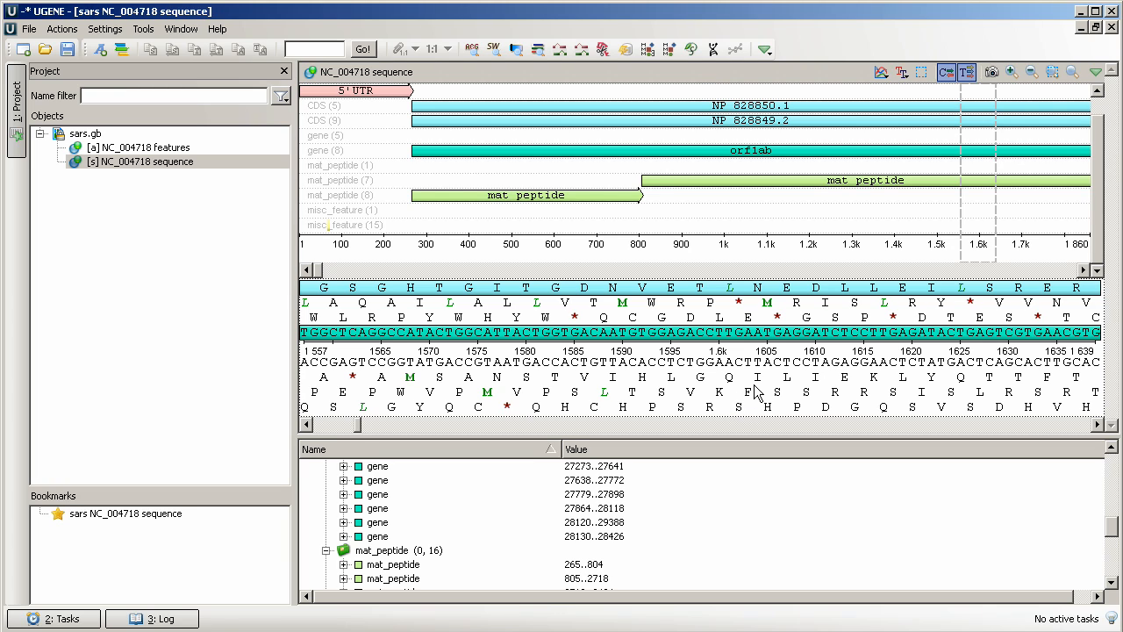
{"action": "mouse_move", "coordinate": [764, 372]}
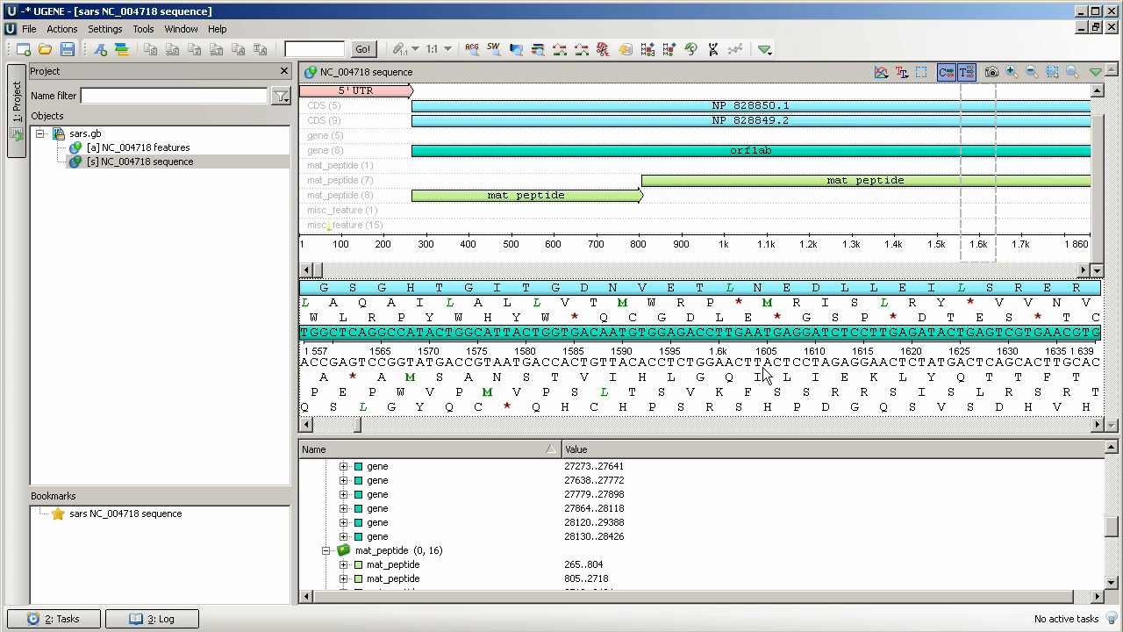
{"action": "mouse_move", "coordinate": [965, 74]}
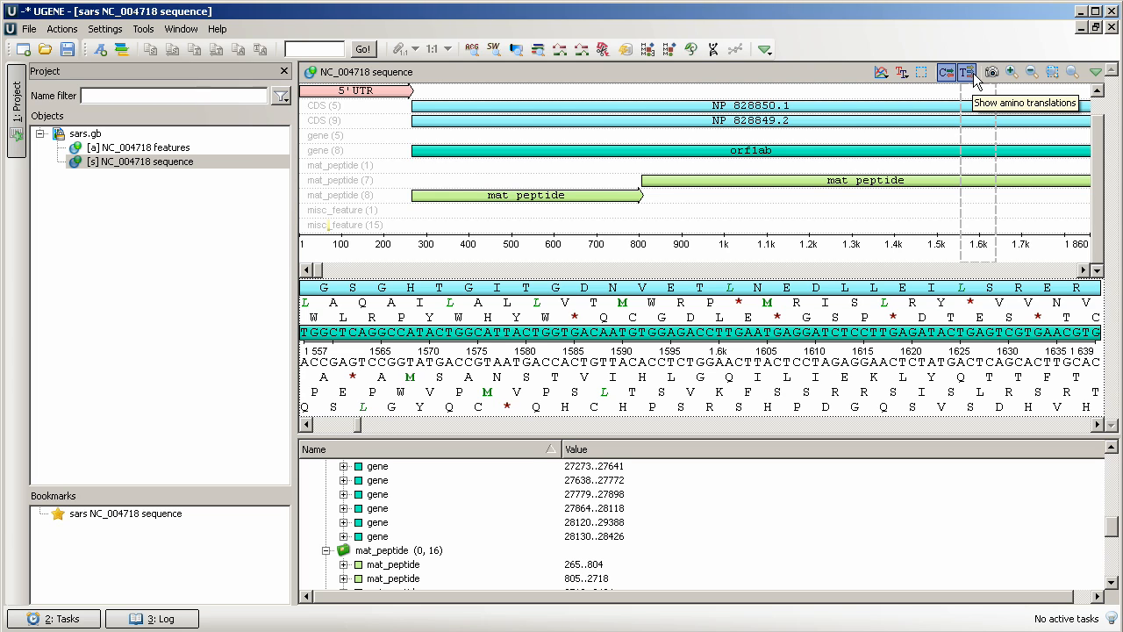
{"action": "left_click", "coordinate": [965, 72]}
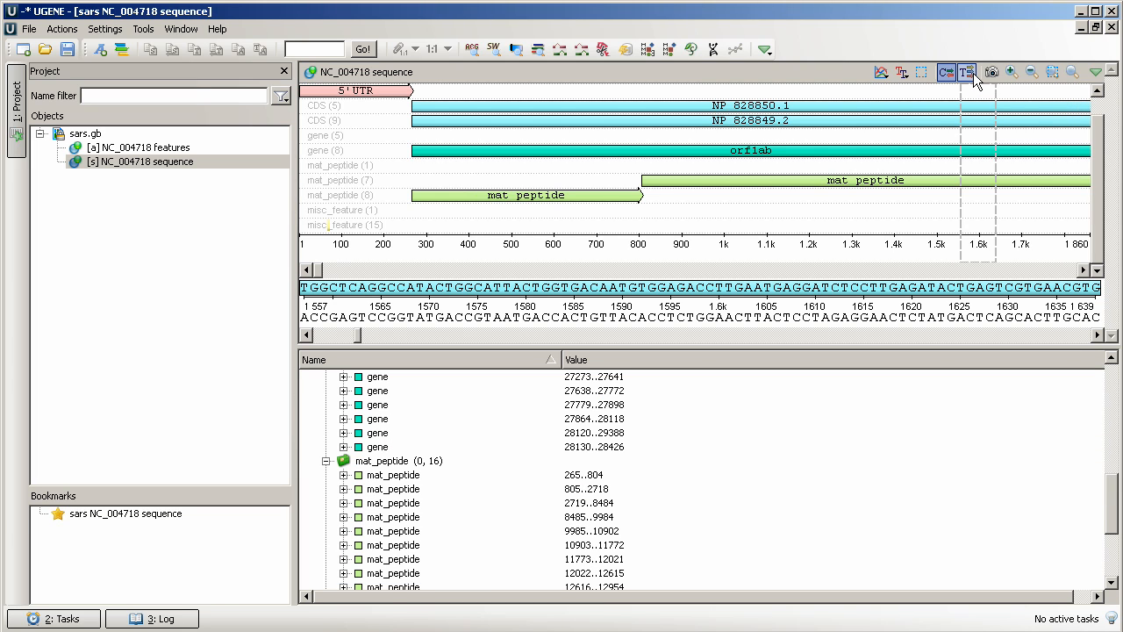
{"action": "mouse_move", "coordinate": [965, 71]}
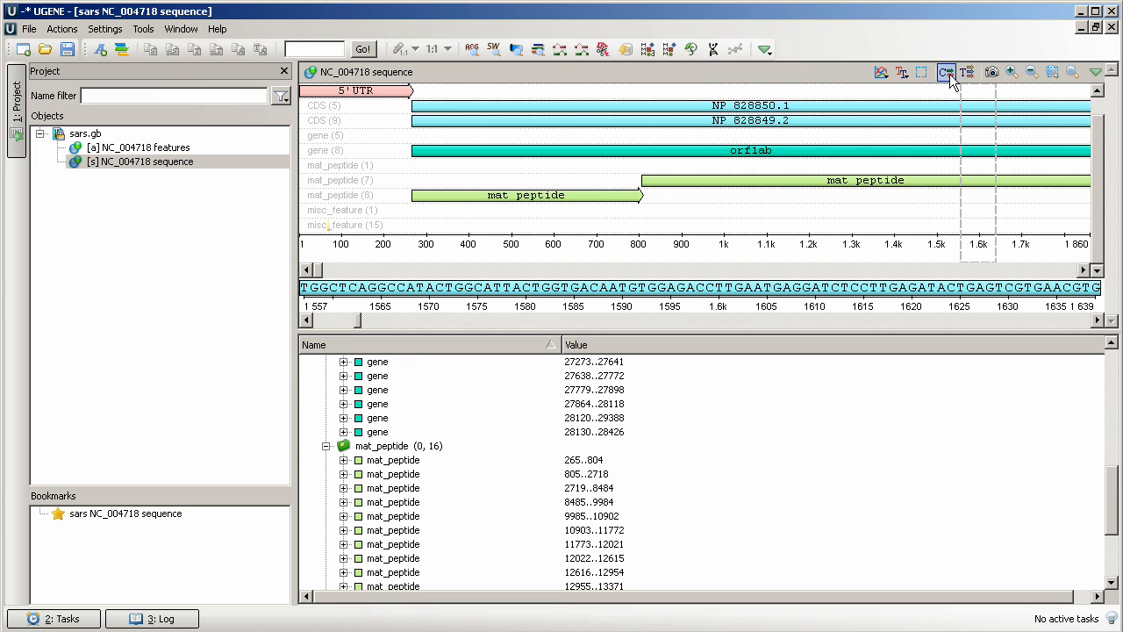
{"action": "mouse_move", "coordinate": [831, 297]}
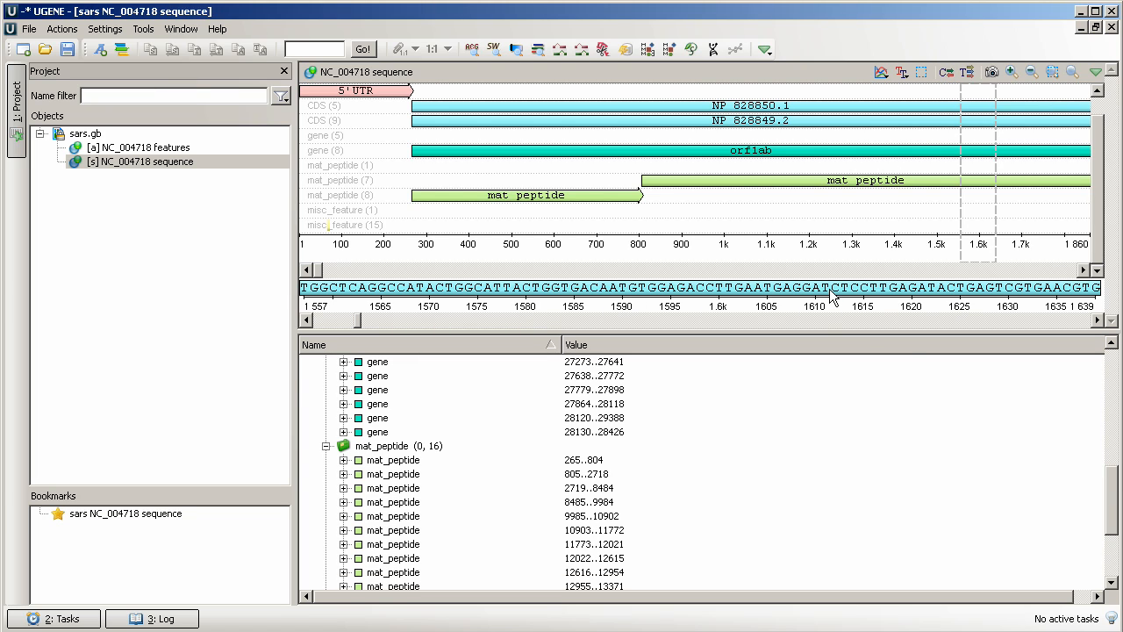
{"action": "mouse_move", "coordinate": [821, 314]}
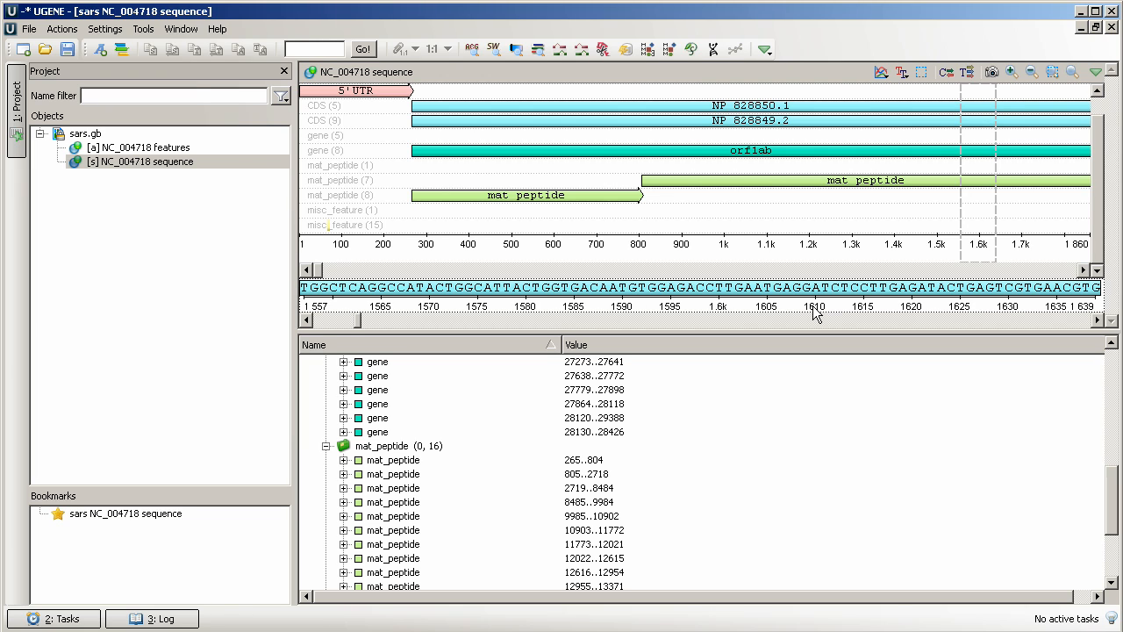
{"action": "left_click", "coordinate": [965, 72]}
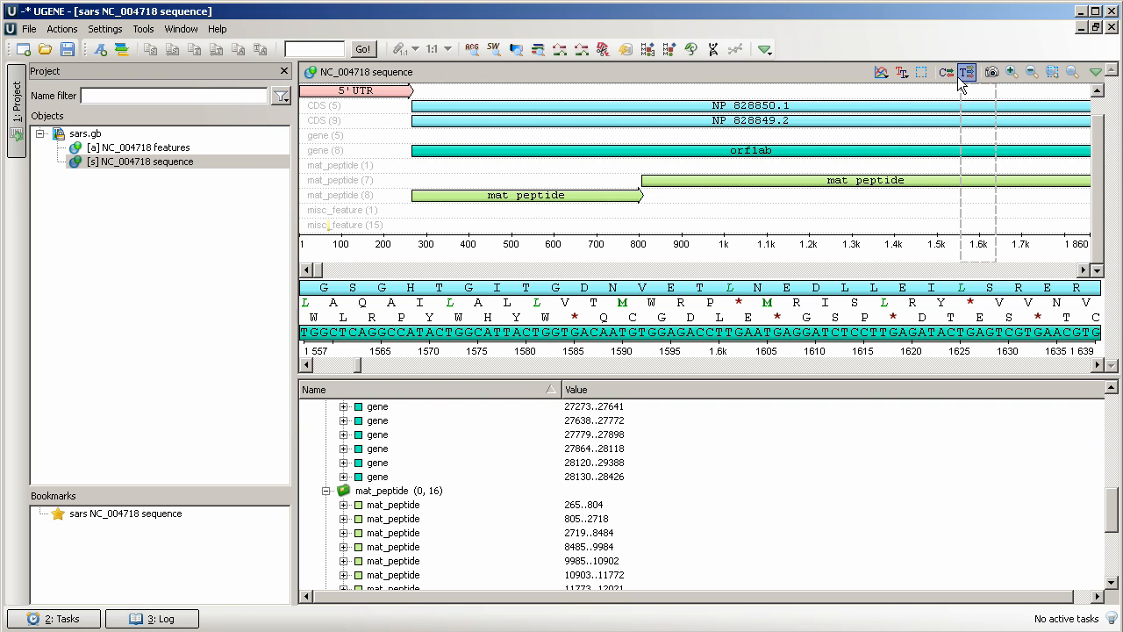
{"action": "left_click", "coordinate": [946, 72]}
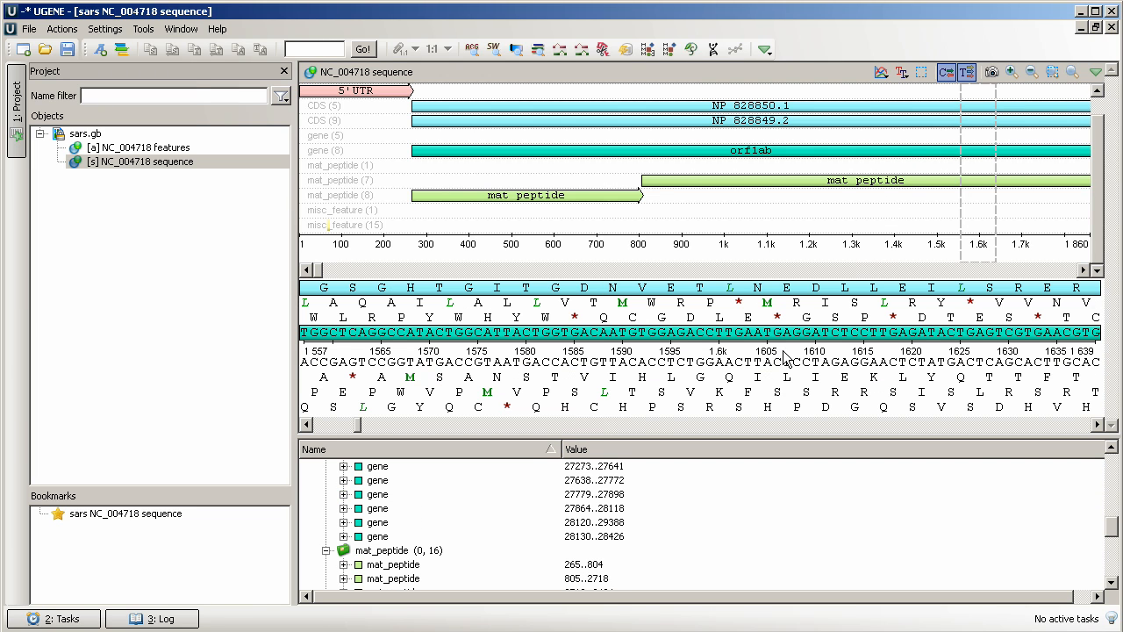